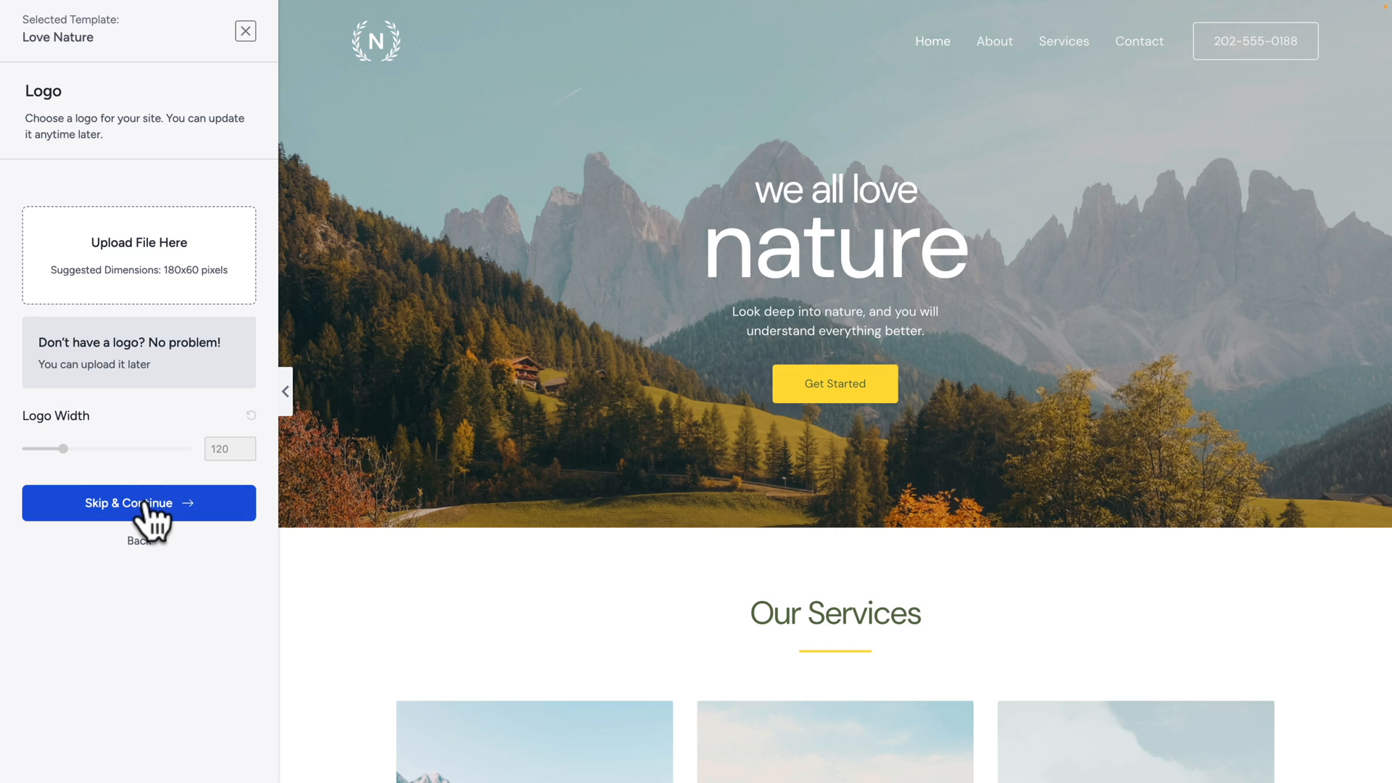
Step: Skip the Logo step and browse the web assets folder of logos, icon and team photos
left_click(139, 503)
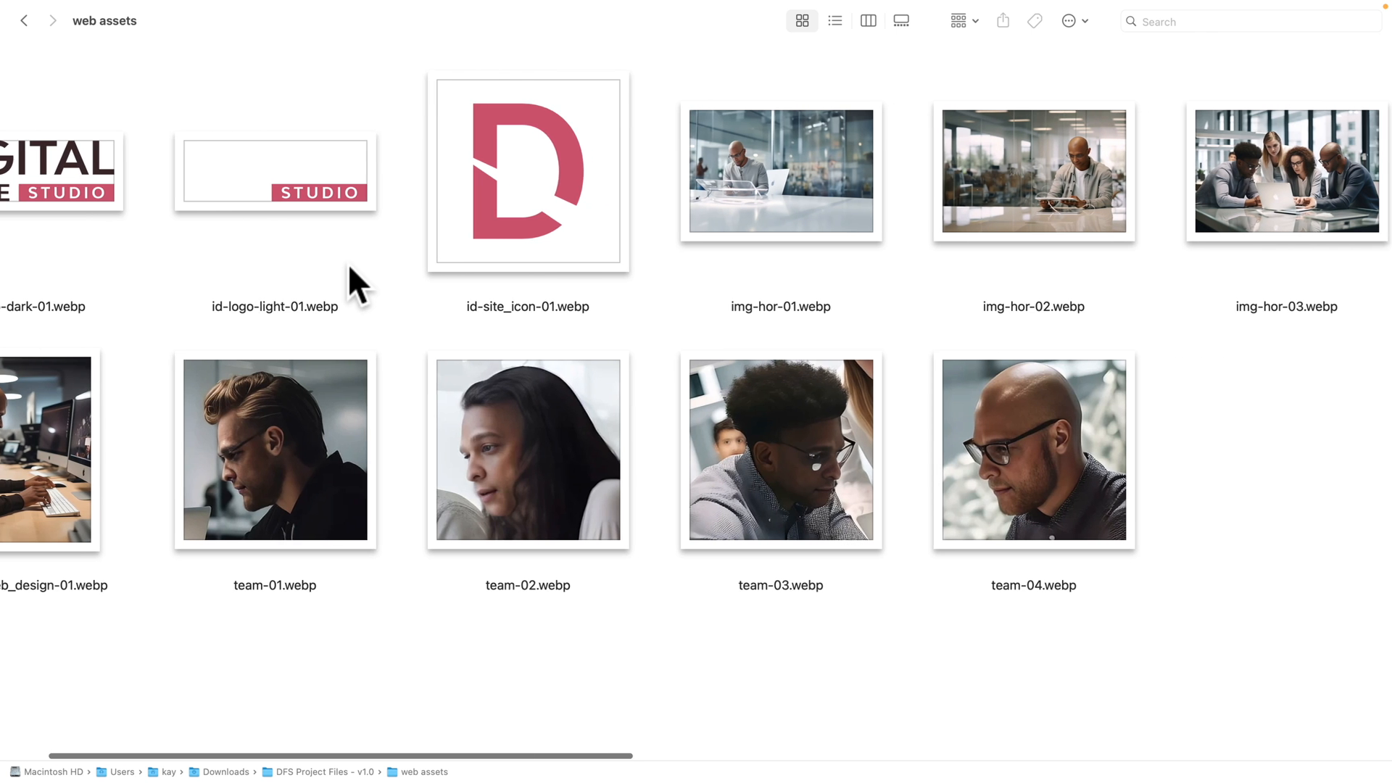
scroll("right", 3)
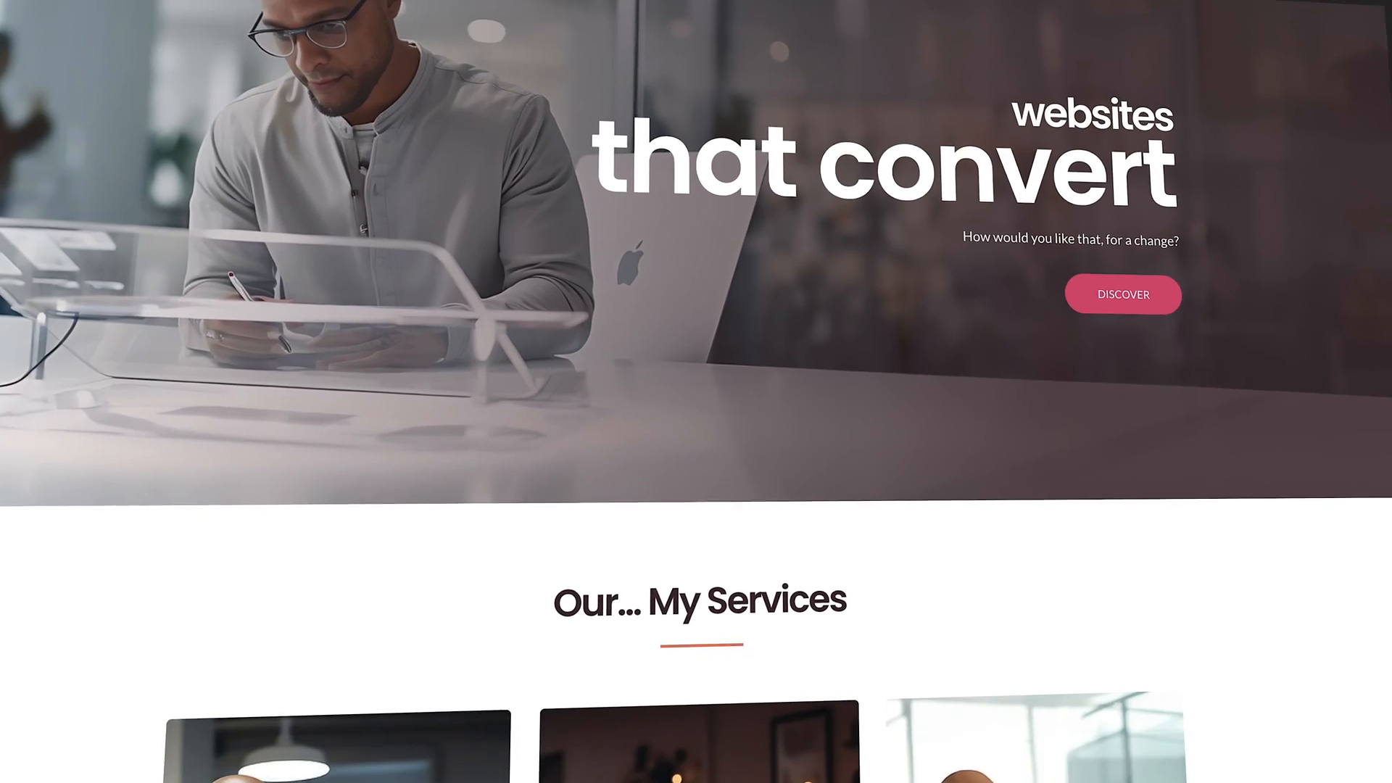
Step: Scroll the preview from the 'websites that convert' hero down to the Services cards
scroll("down", 3)
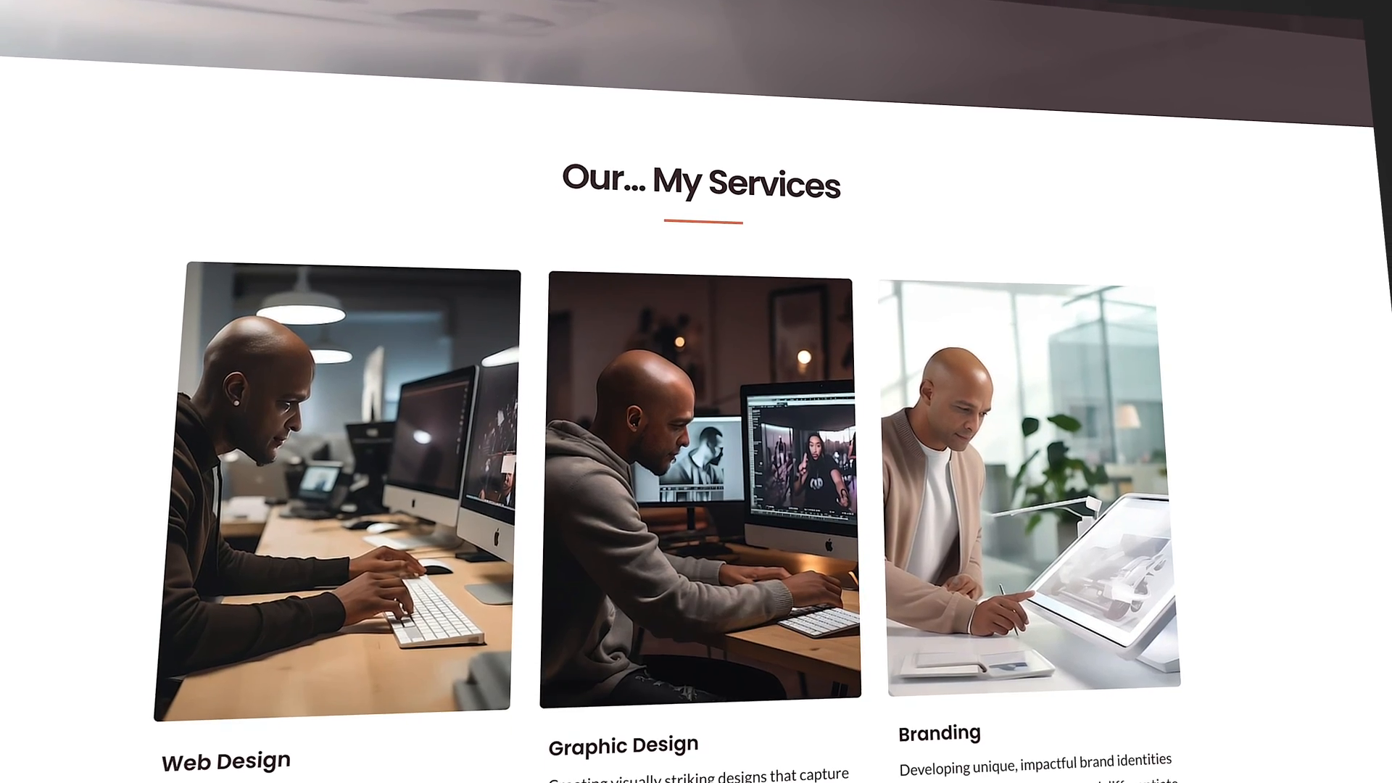